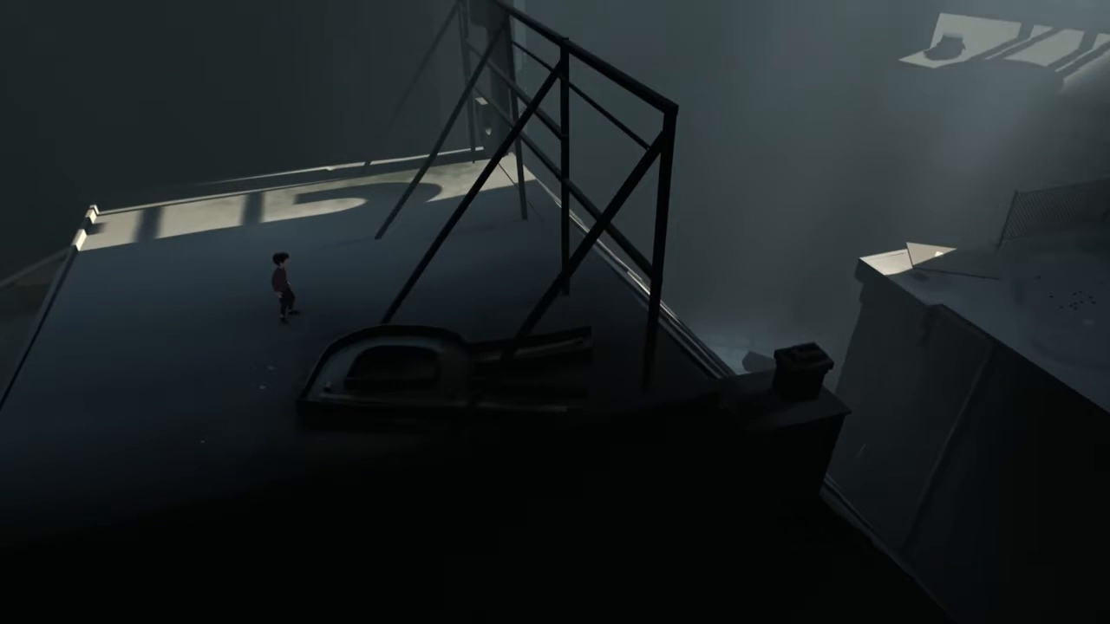
key(Right)
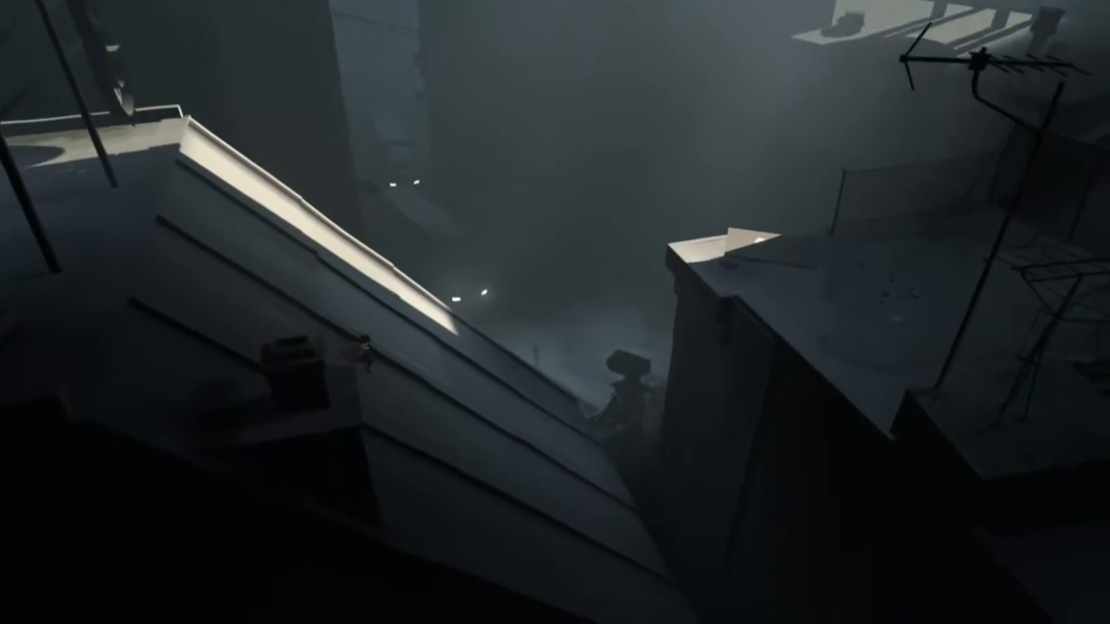